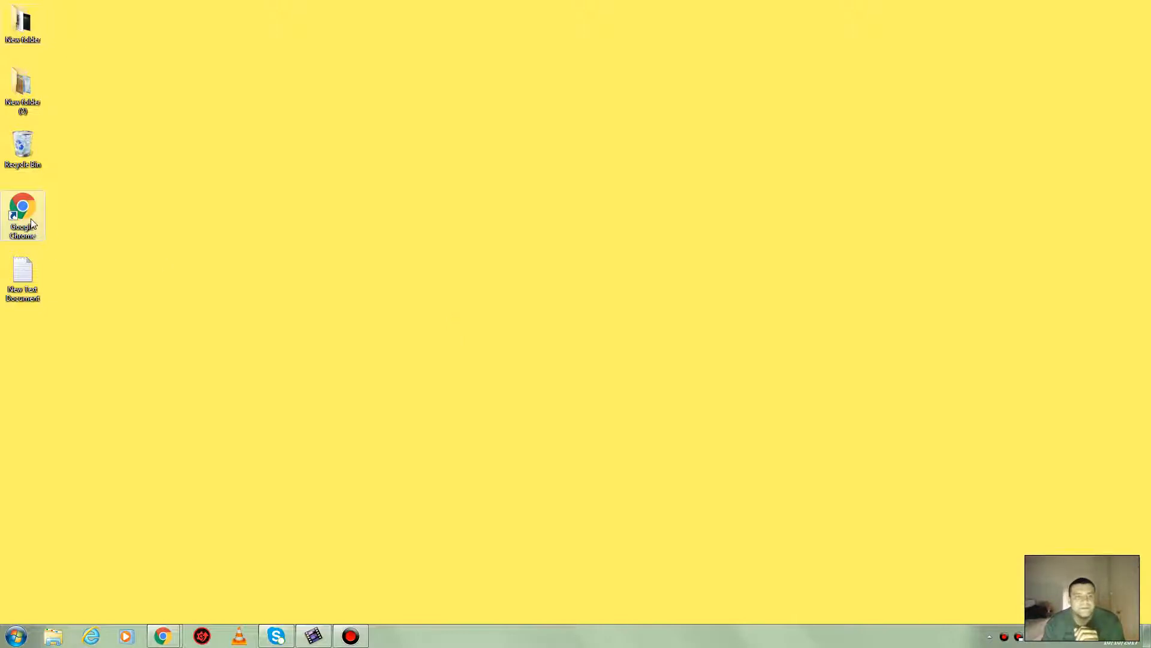
Launch Chrome and copy the armorgames.com address from Notepad, ready to paste into the address bar.
{"action": "double_click", "coordinate": [21, 215]}
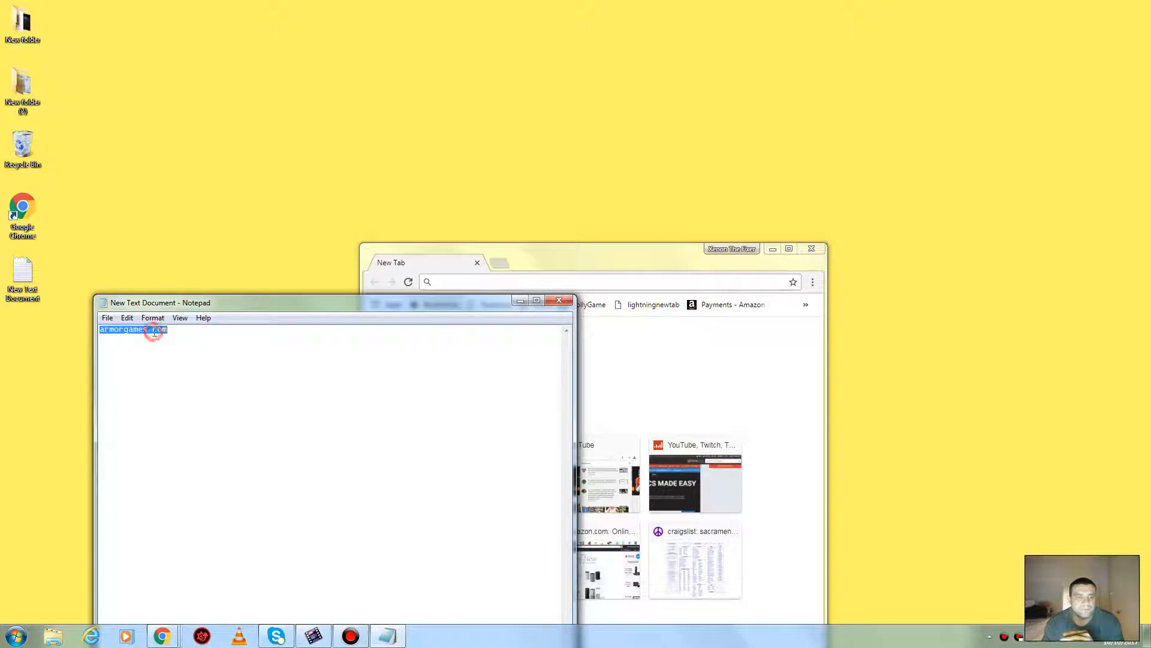
{"action": "right_click", "coordinate": [152, 329]}
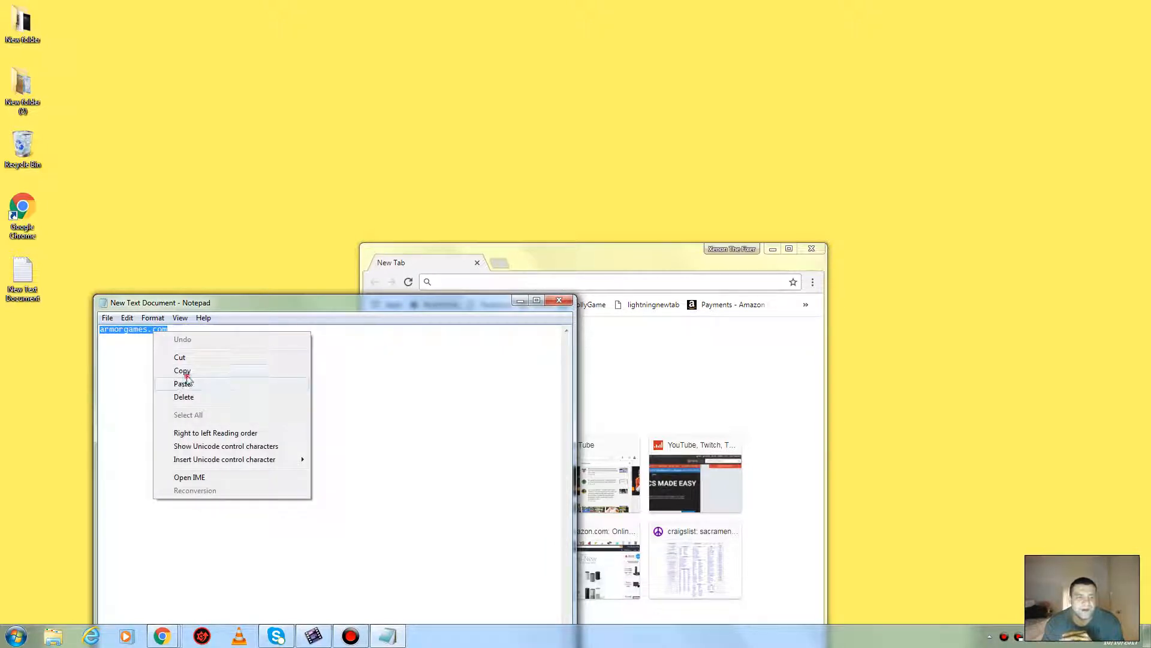
{"action": "right_click", "coordinate": [573, 101]}
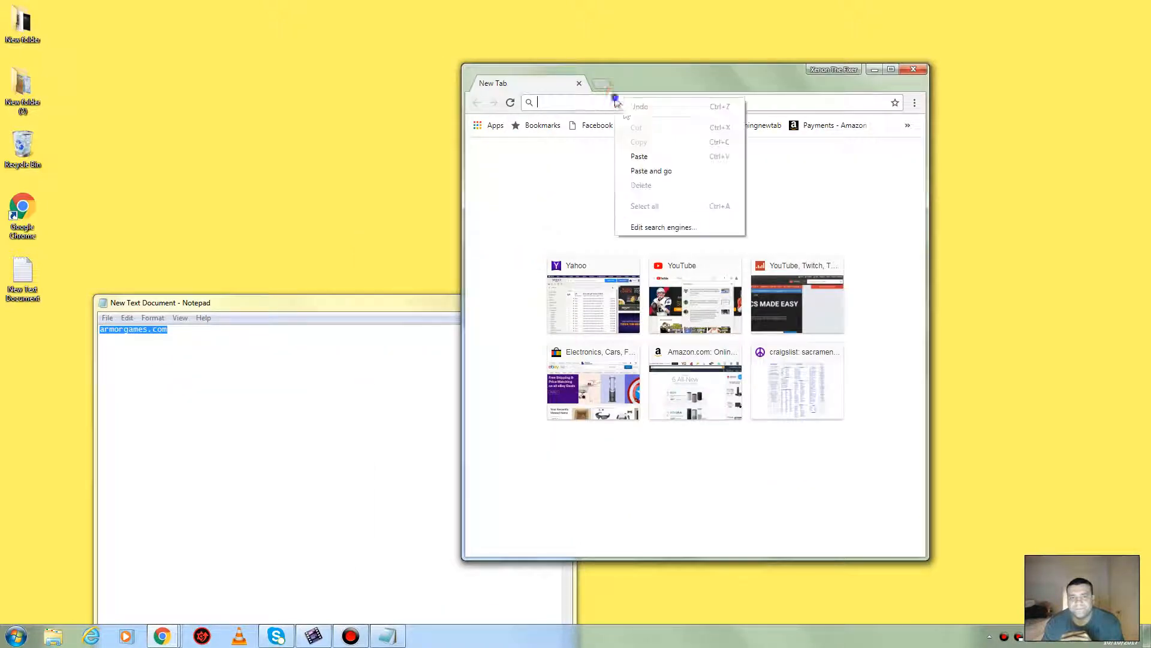
Load armorgames.com via Paste and go, then close the Notepad notes.
{"action": "left_click", "coordinate": [638, 156]}
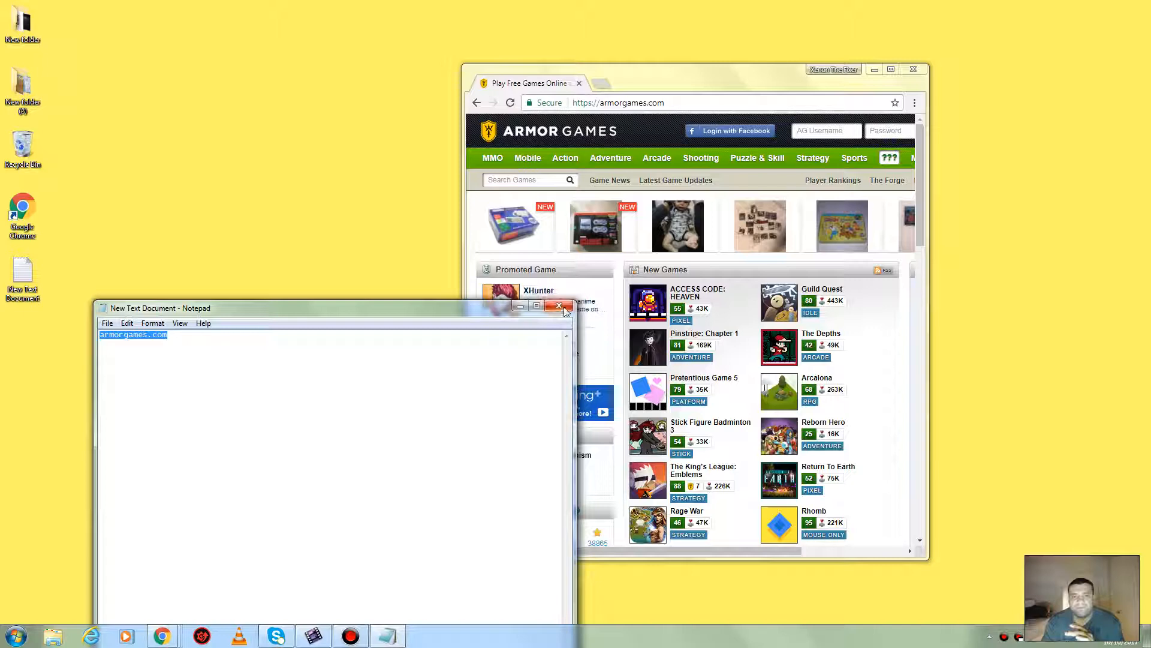
{"action": "left_click", "coordinate": [559, 305]}
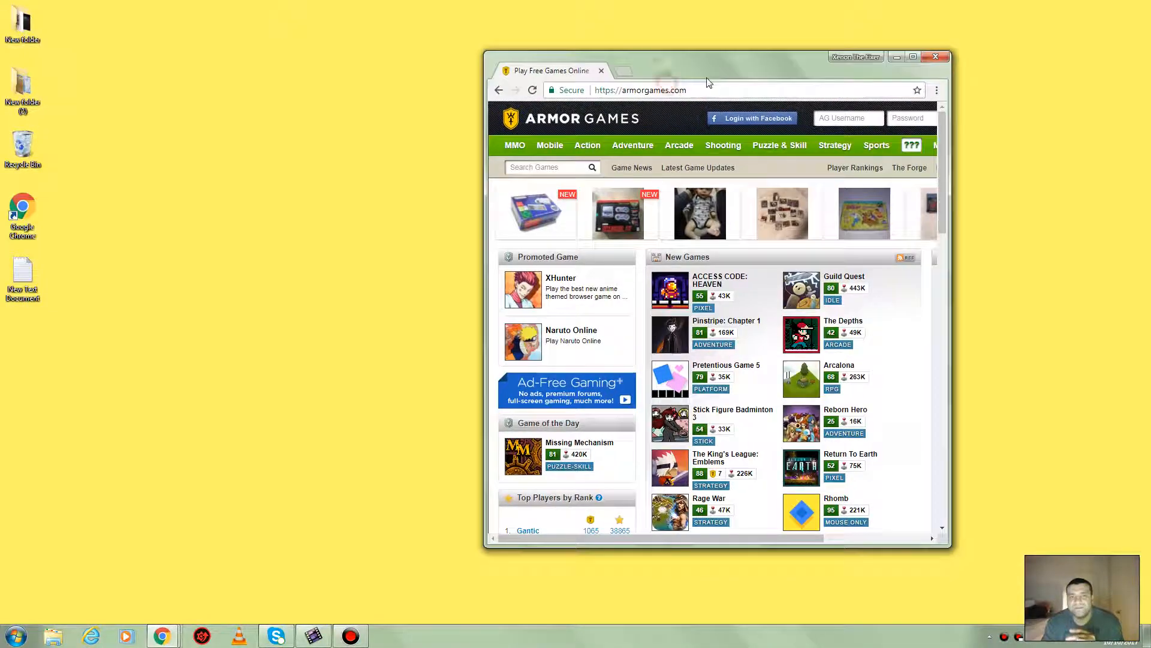
{"action": "mouse_move", "coordinate": [679, 145]}
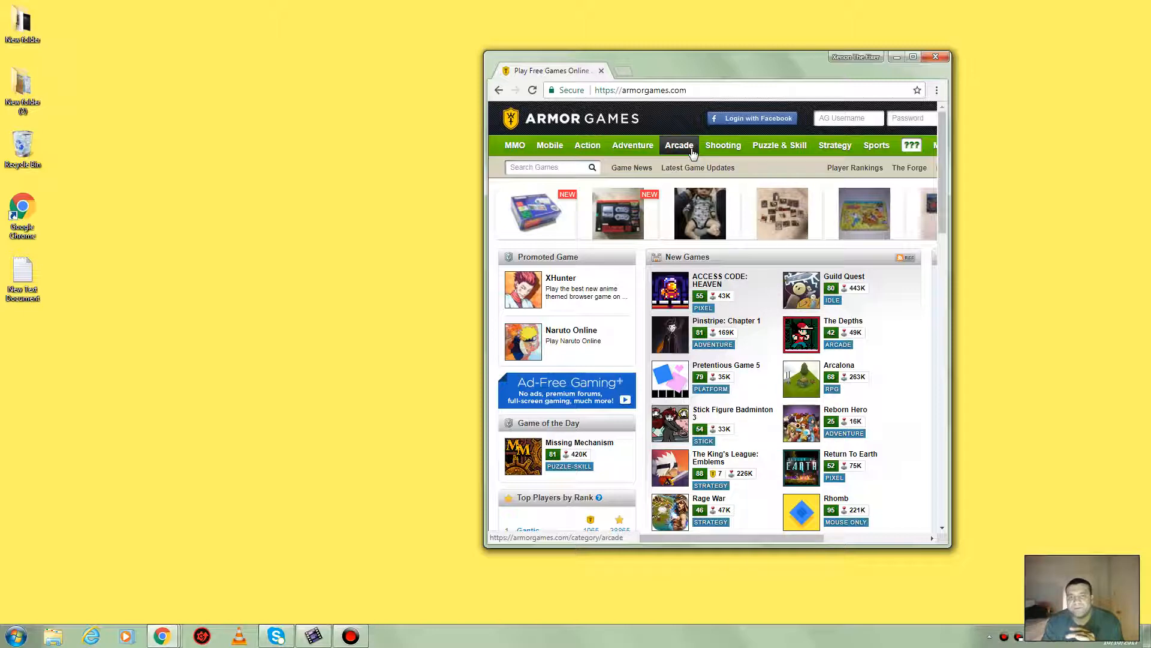
Browse the Arcade games category and start the featured Frozen Islands game.
{"action": "left_click", "coordinate": [679, 145]}
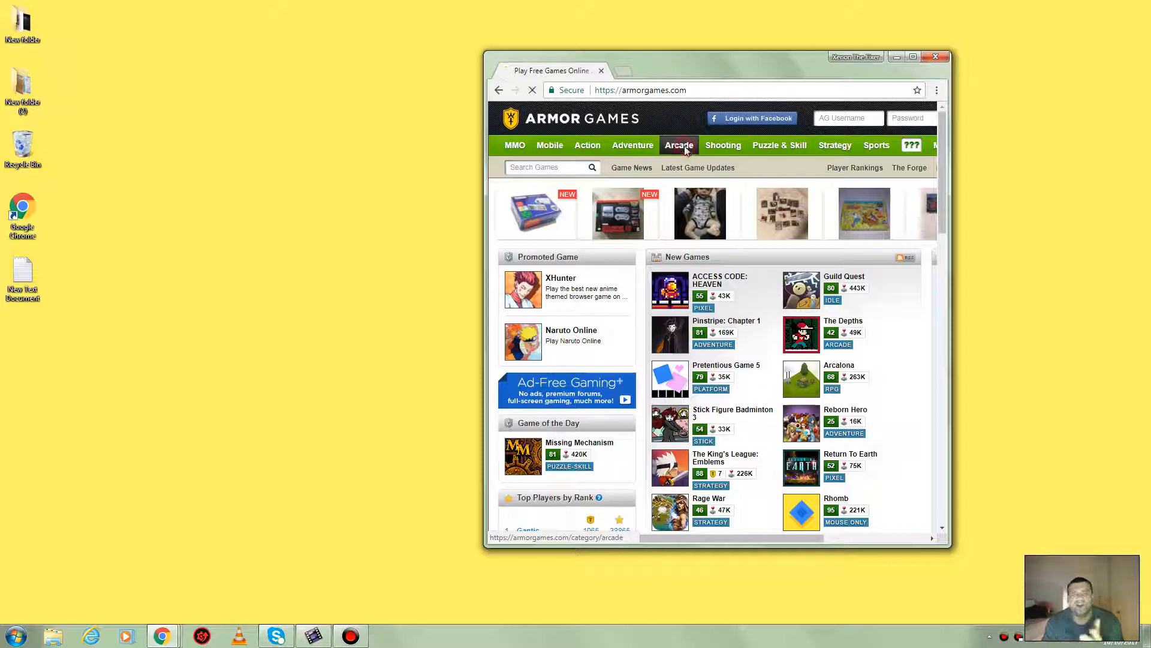
{"action": "left_click", "coordinate": [678, 146]}
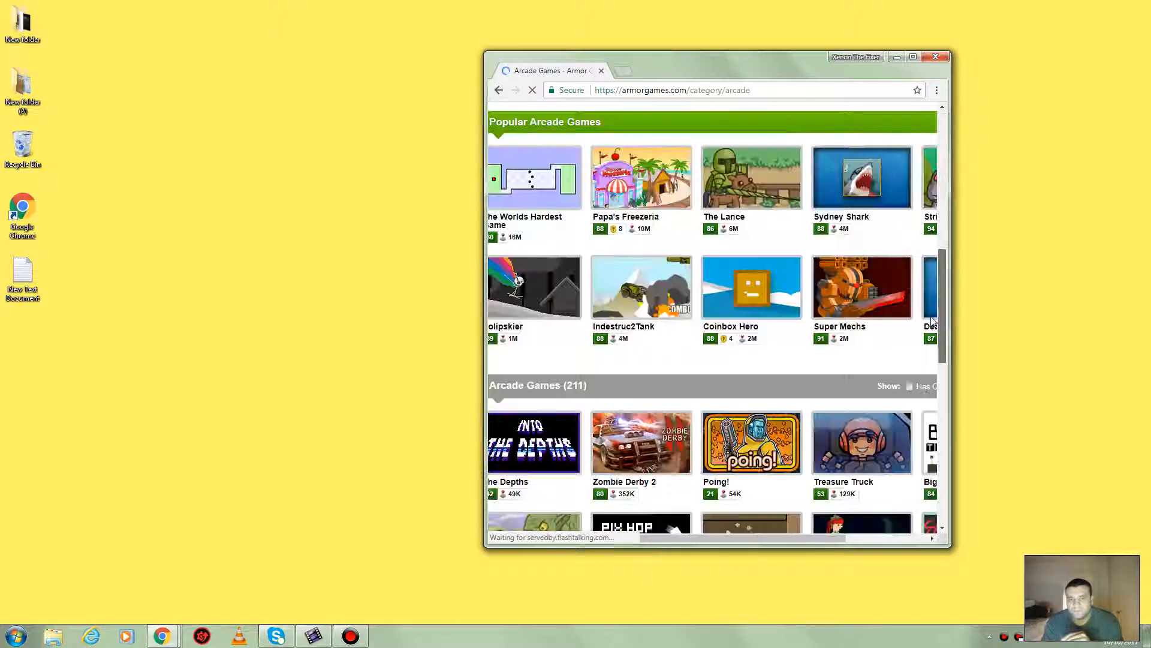
{"action": "scroll", "scroll_direction": "up", "scroll_amount": 3}
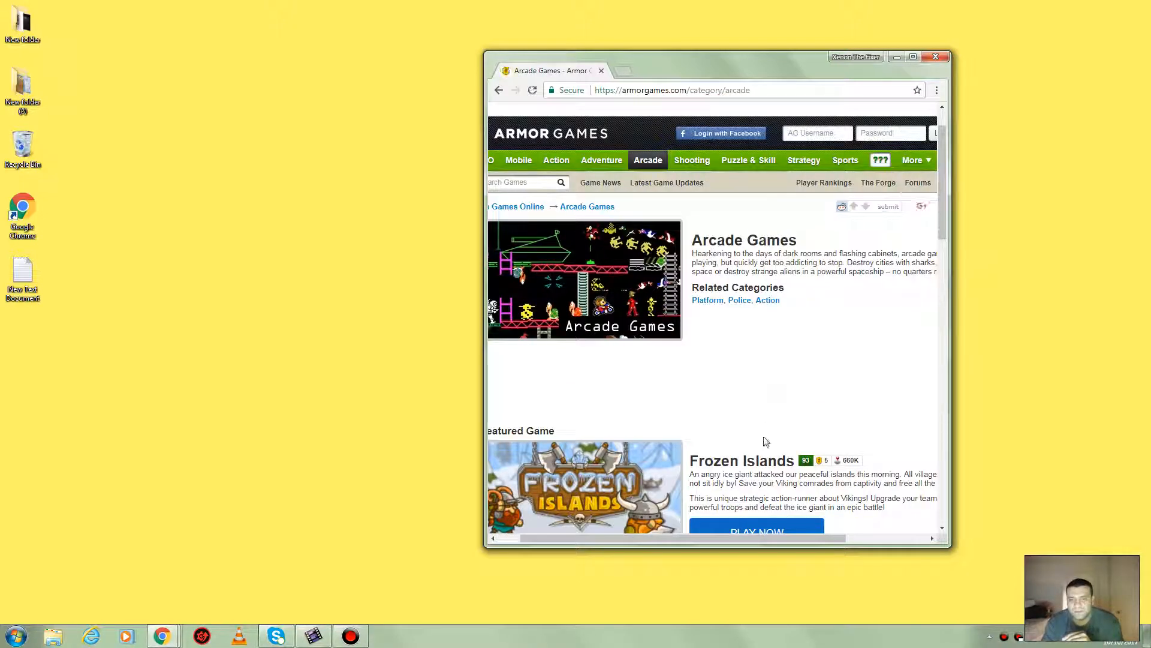
{"action": "scroll", "scroll_direction": "down", "scroll_amount": 3}
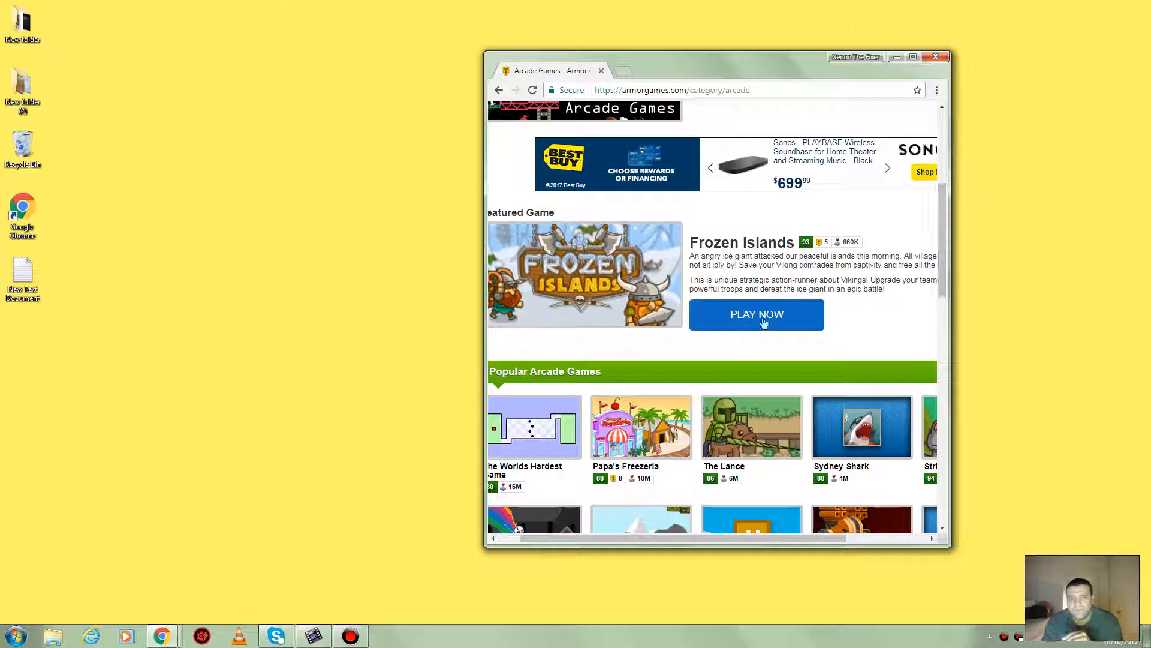
{"action": "left_click", "coordinate": [757, 314]}
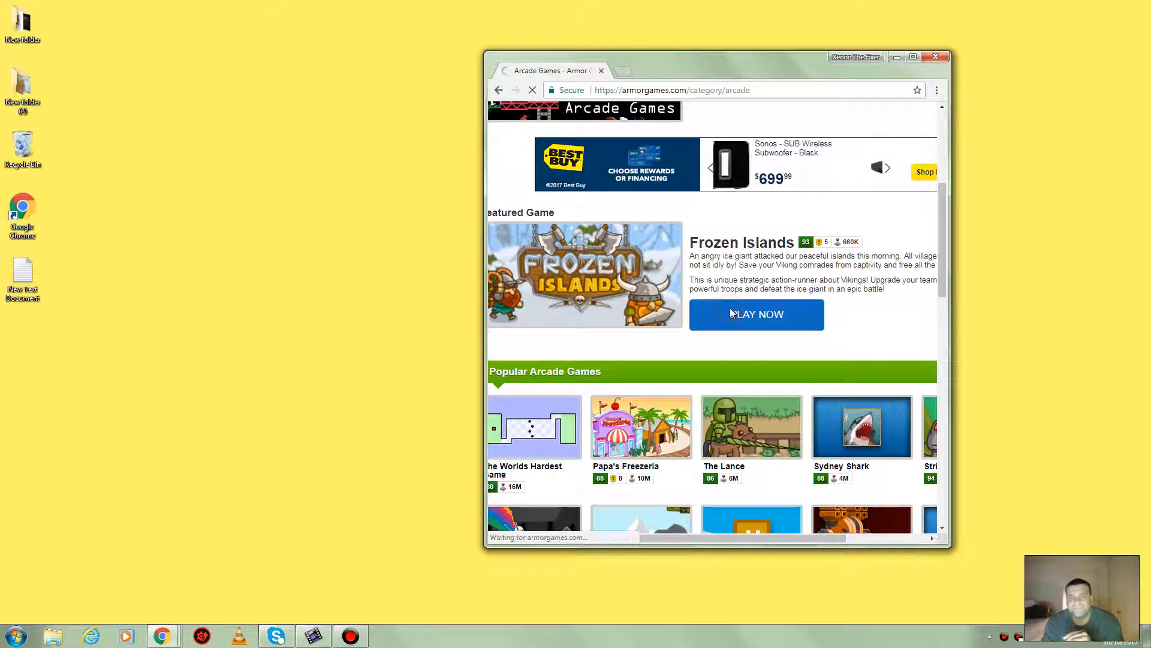
Dismiss the bundle promo, start Frozen Islands, skip the intro comic and attack the first island.
{"action": "left_click", "coordinate": [755, 314]}
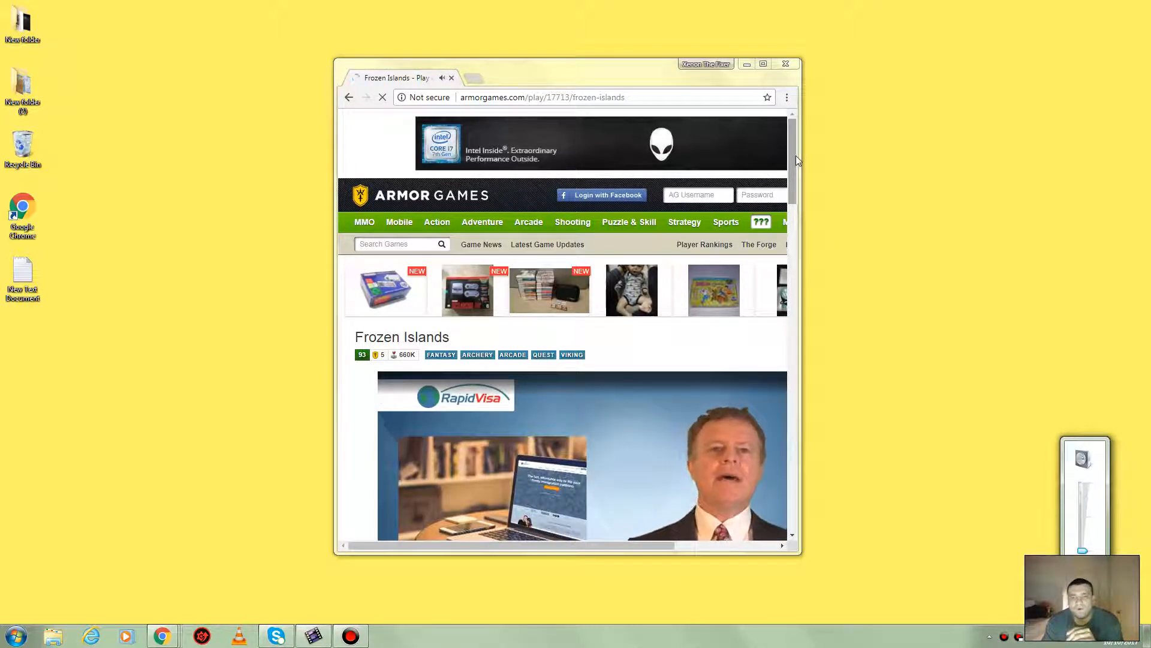
{"action": "scroll", "scroll_direction": "down", "scroll_amount": 3}
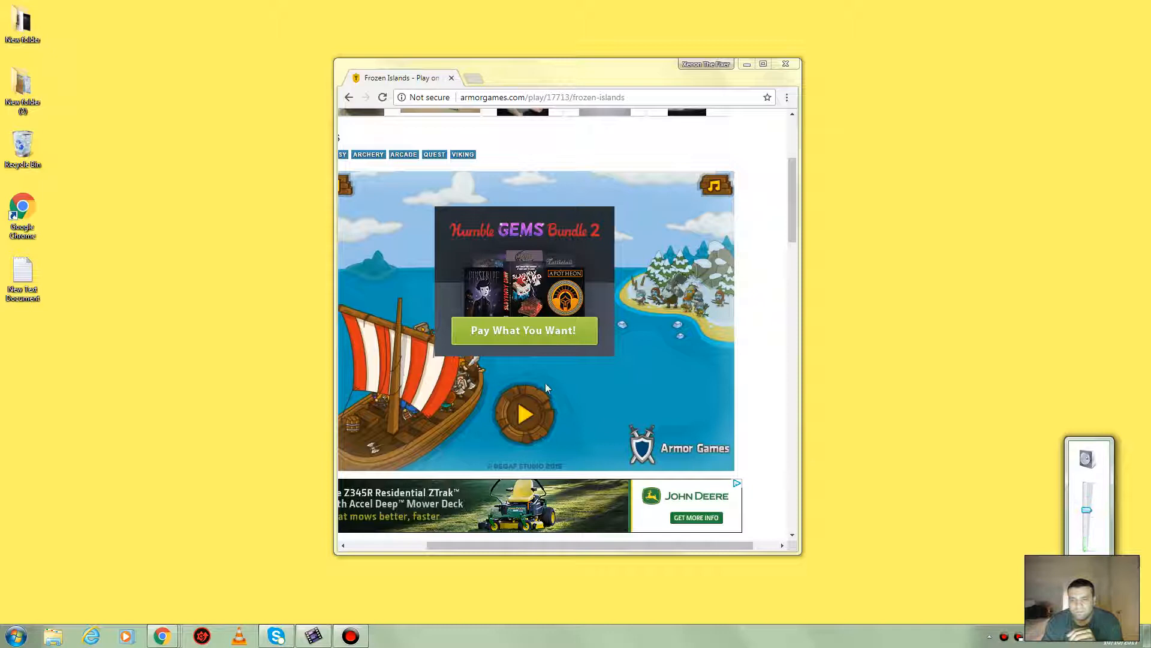
{"action": "left_click", "coordinate": [524, 414]}
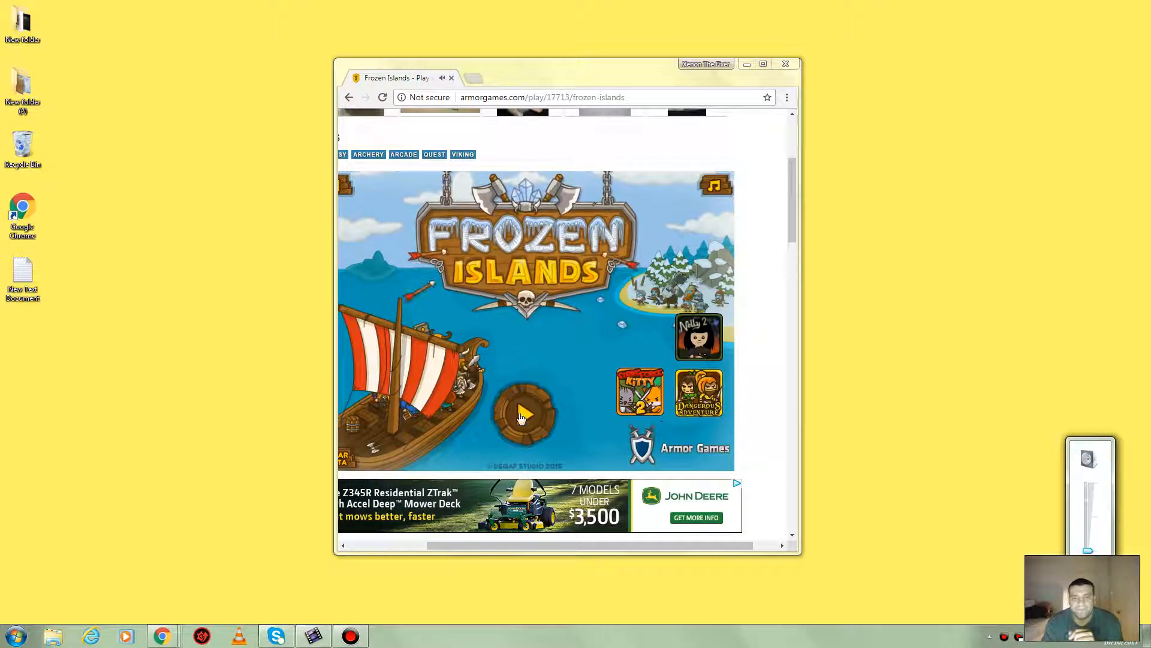
{"action": "left_click", "coordinate": [523, 419]}
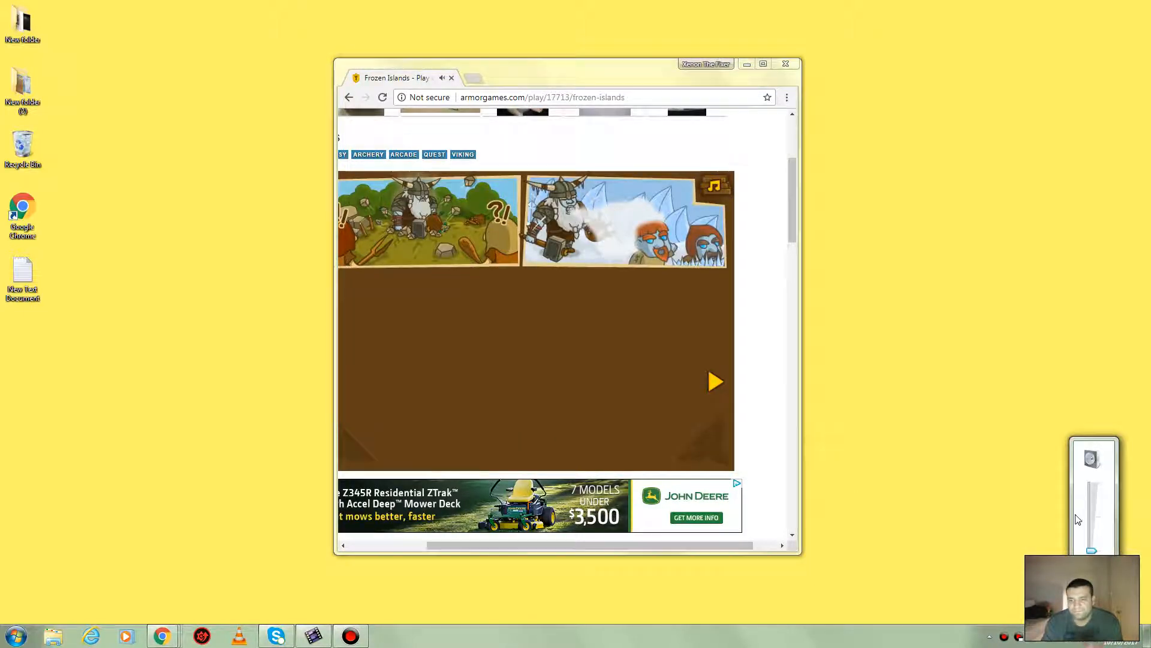
{"action": "left_click", "coordinate": [714, 380]}
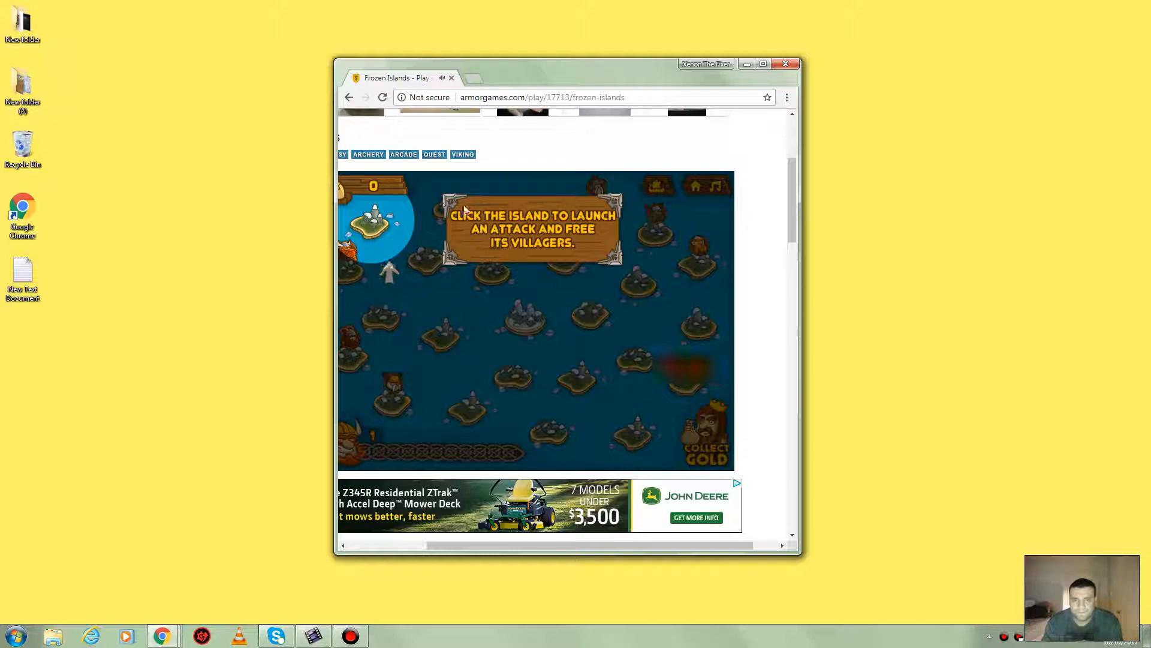
{"action": "left_click", "coordinate": [763, 64]}
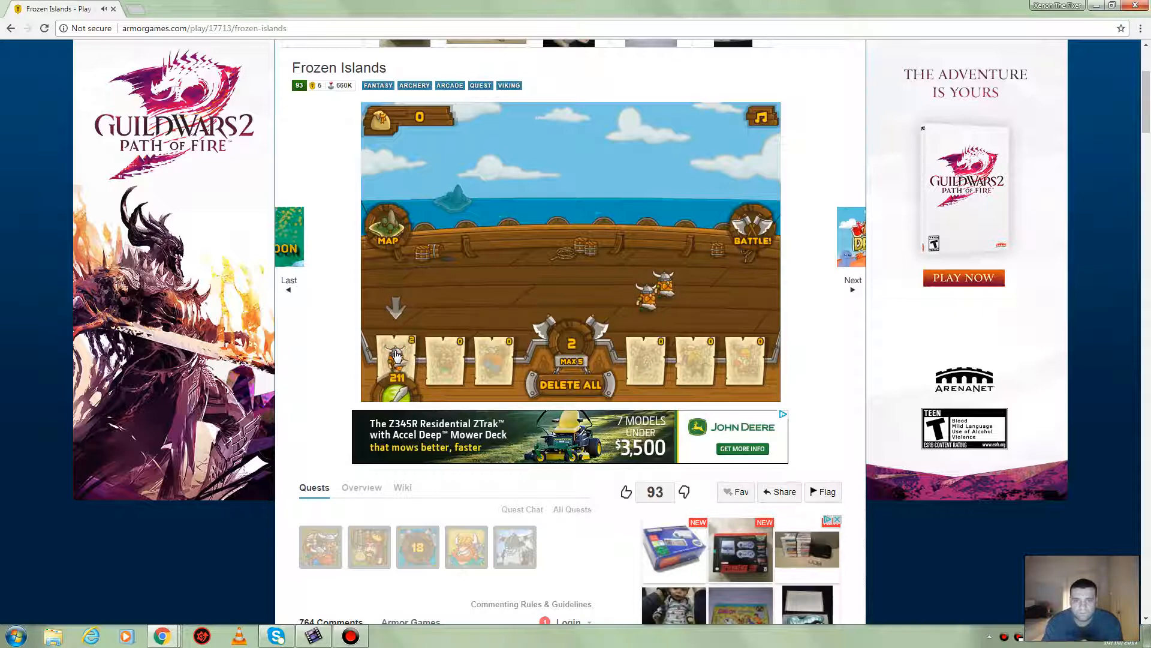
{"action": "left_click", "coordinate": [751, 227]}
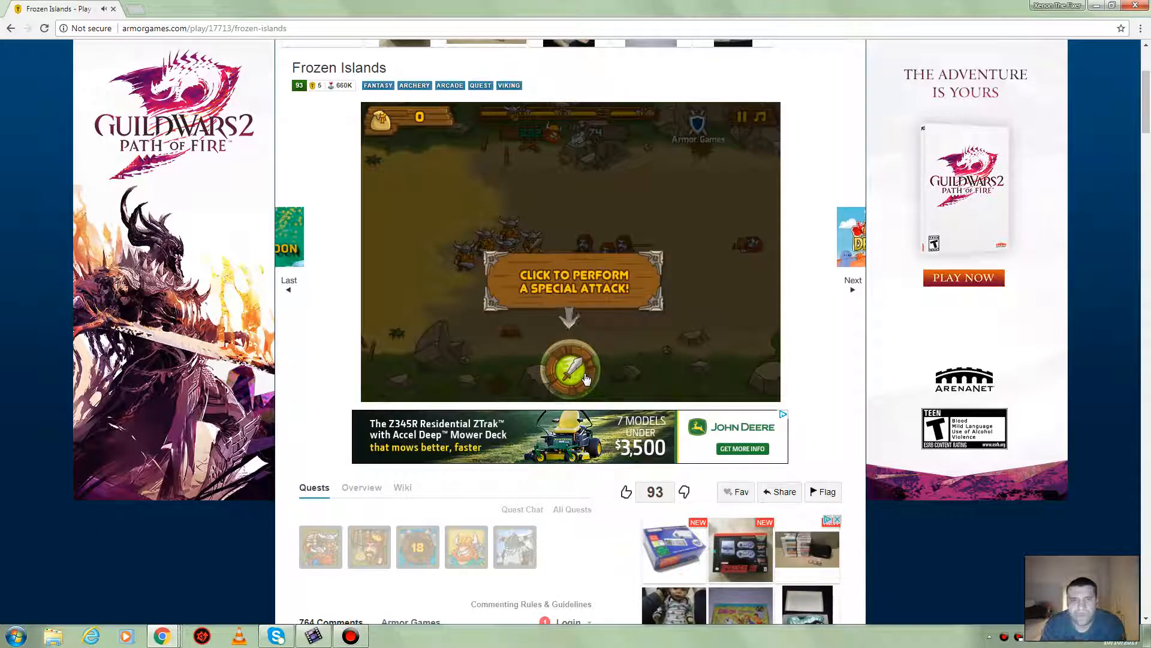
{"action": "left_click", "coordinate": [570, 370]}
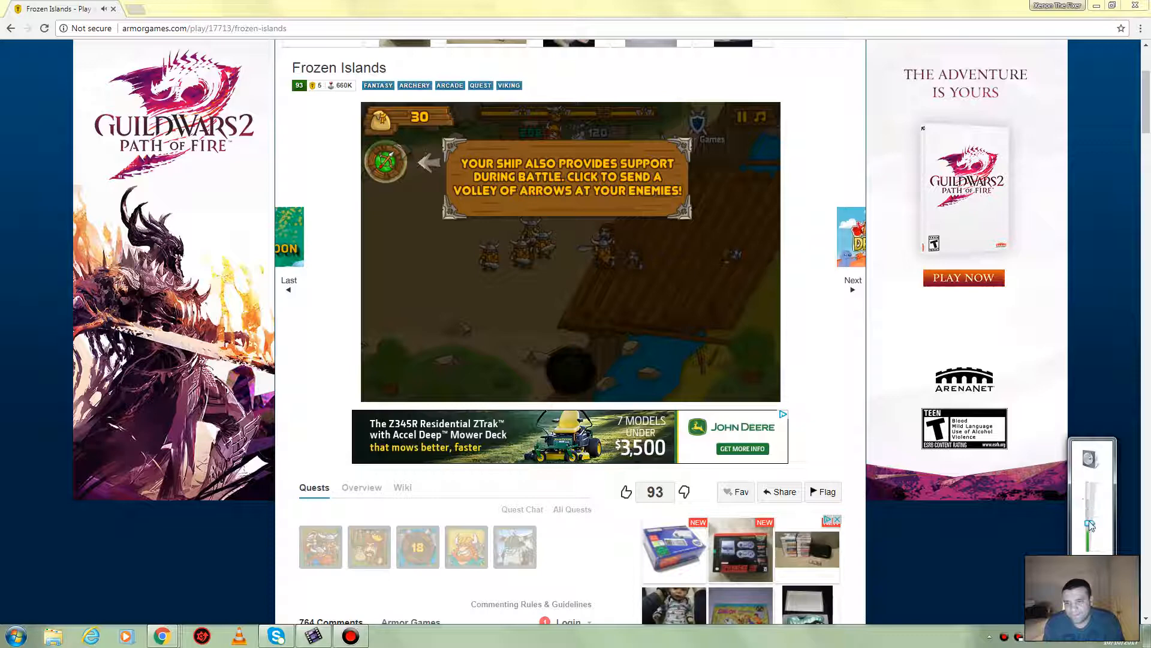
{"action": "mouse_move", "coordinate": [1105, 201]}
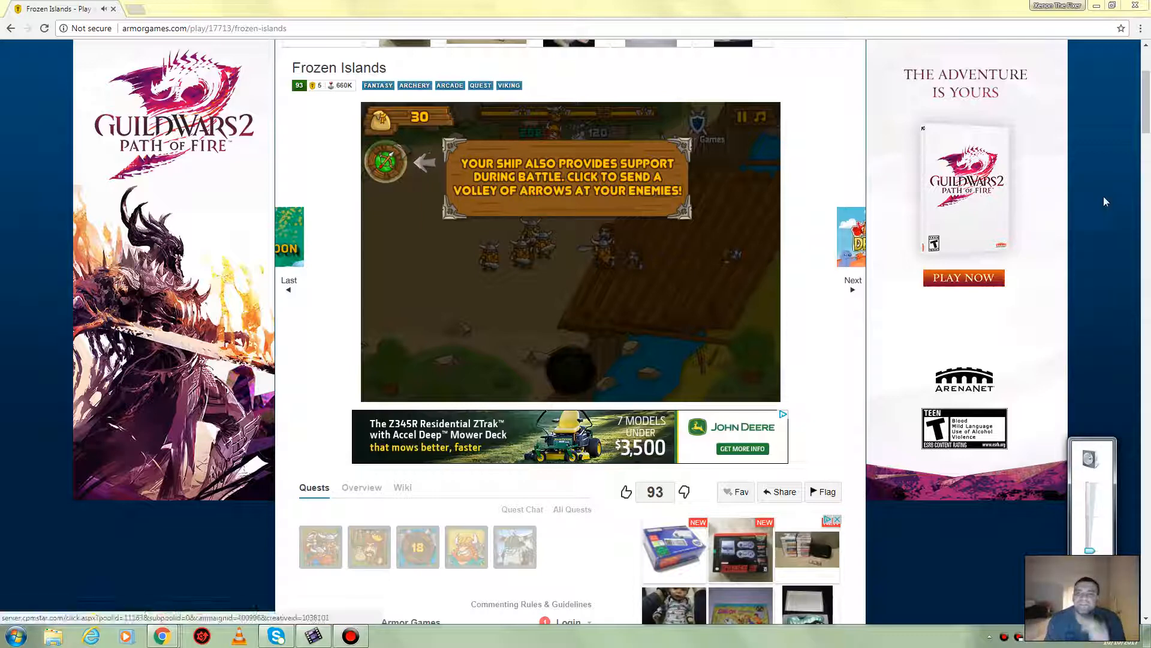
{"action": "scroll", "scroll_direction": "down", "scroll_amount": 3}
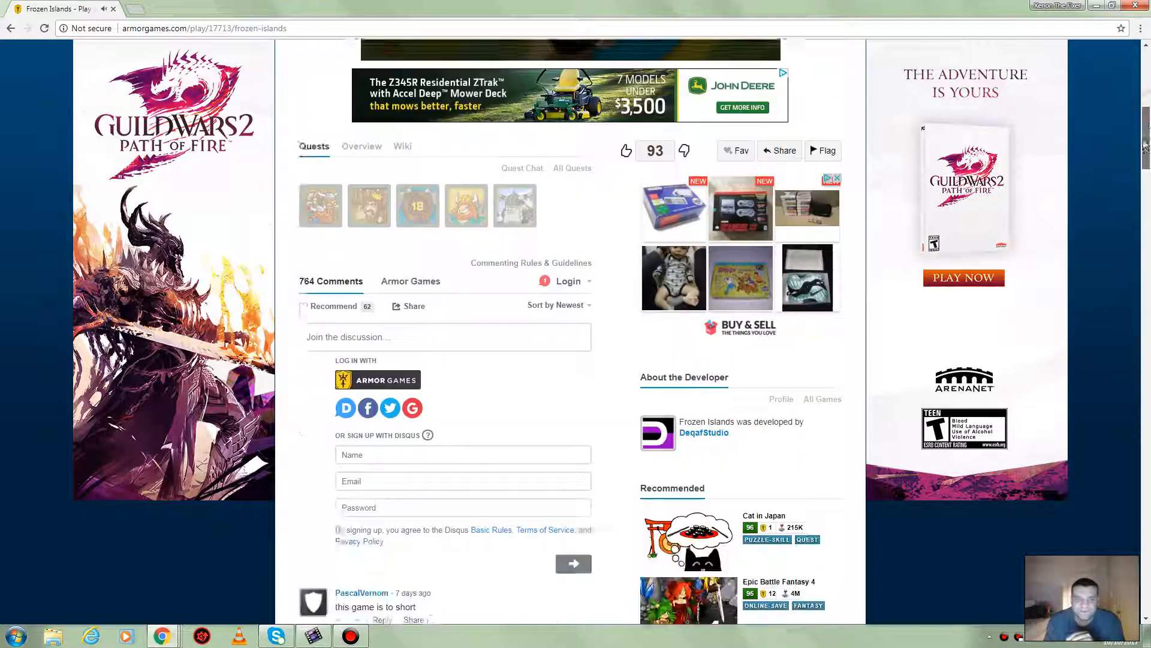
{"action": "scroll", "scroll_direction": "up", "scroll_amount": 3}
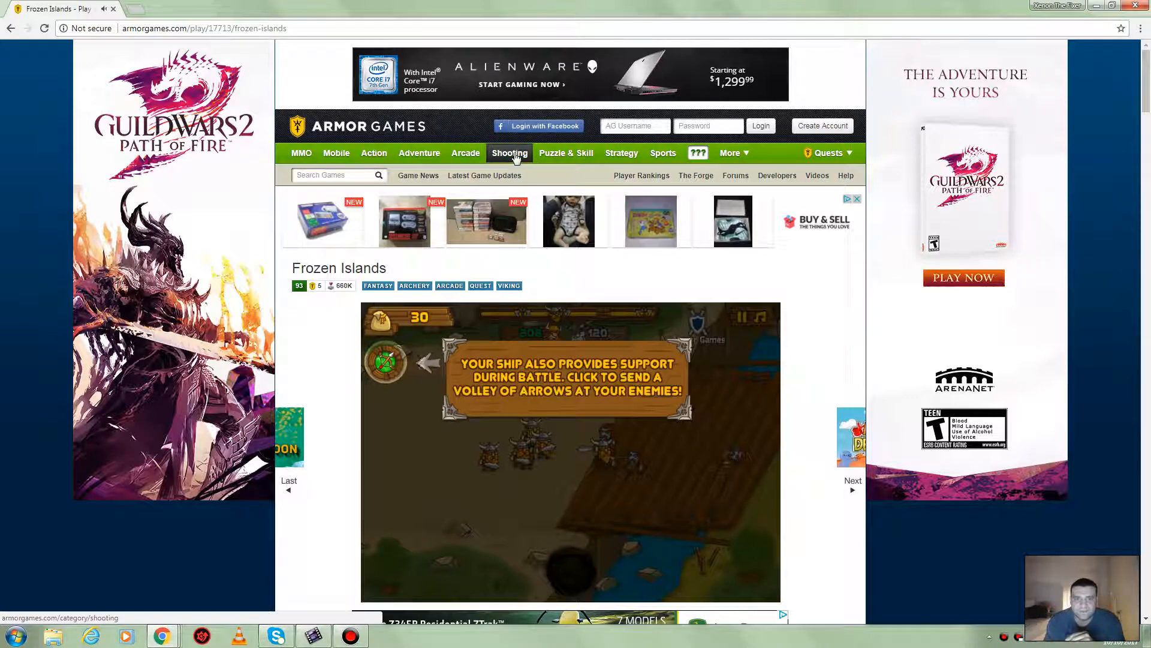
Browse the Shooting games category and open the Bear in Super Action Adventure 3 game page.
{"action": "left_click", "coordinate": [510, 153]}
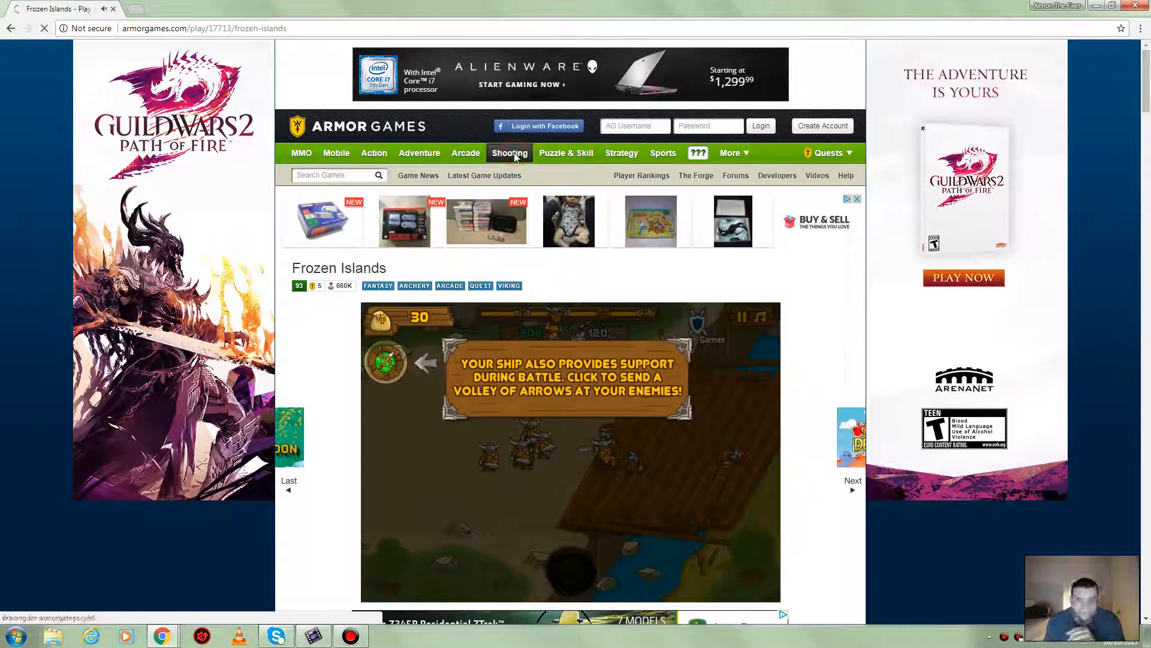
{"action": "left_click", "coordinate": [509, 153]}
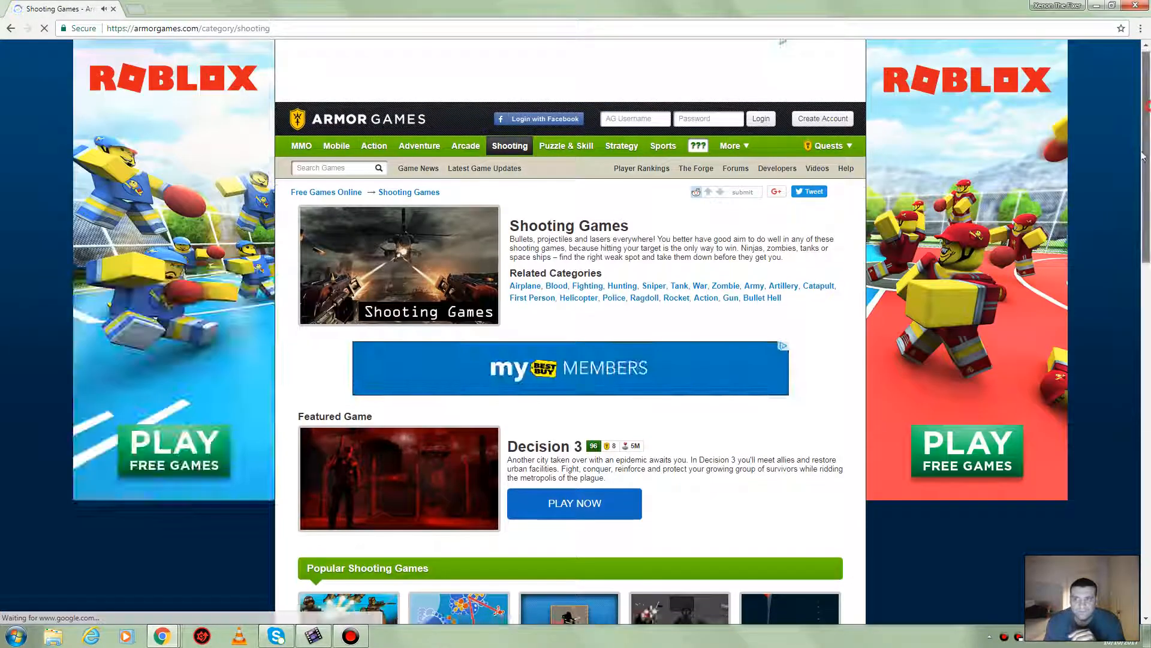
{"action": "scroll", "scroll_direction": "down", "scroll_amount": 3}
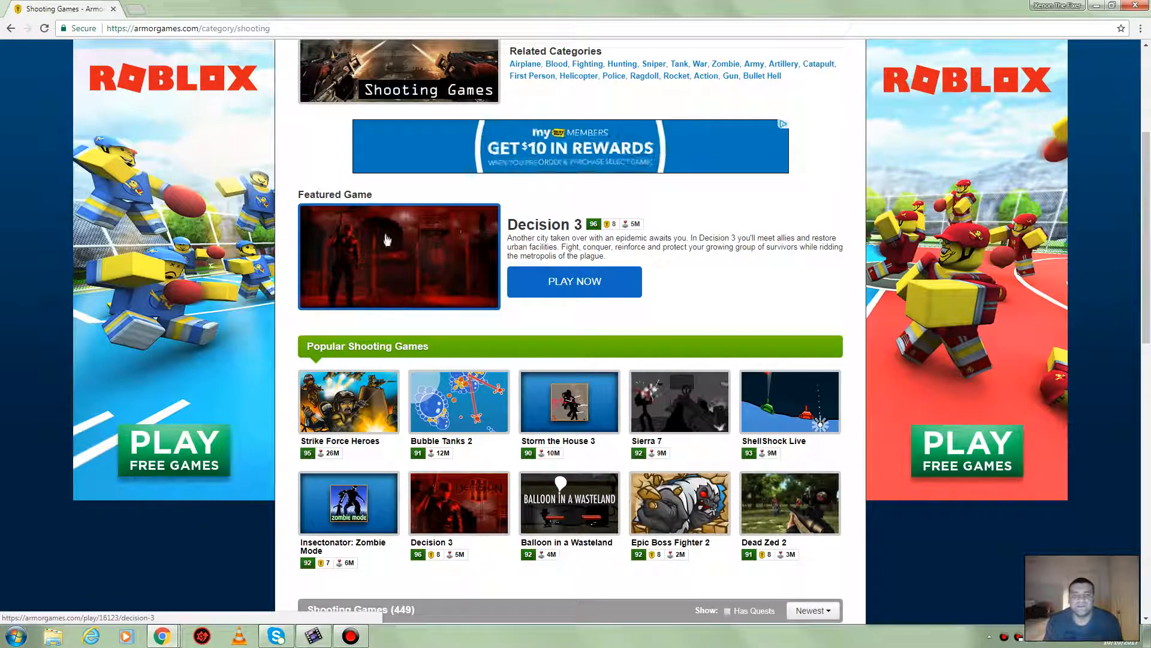
{"action": "scroll", "scroll_direction": "down", "scroll_amount": 3}
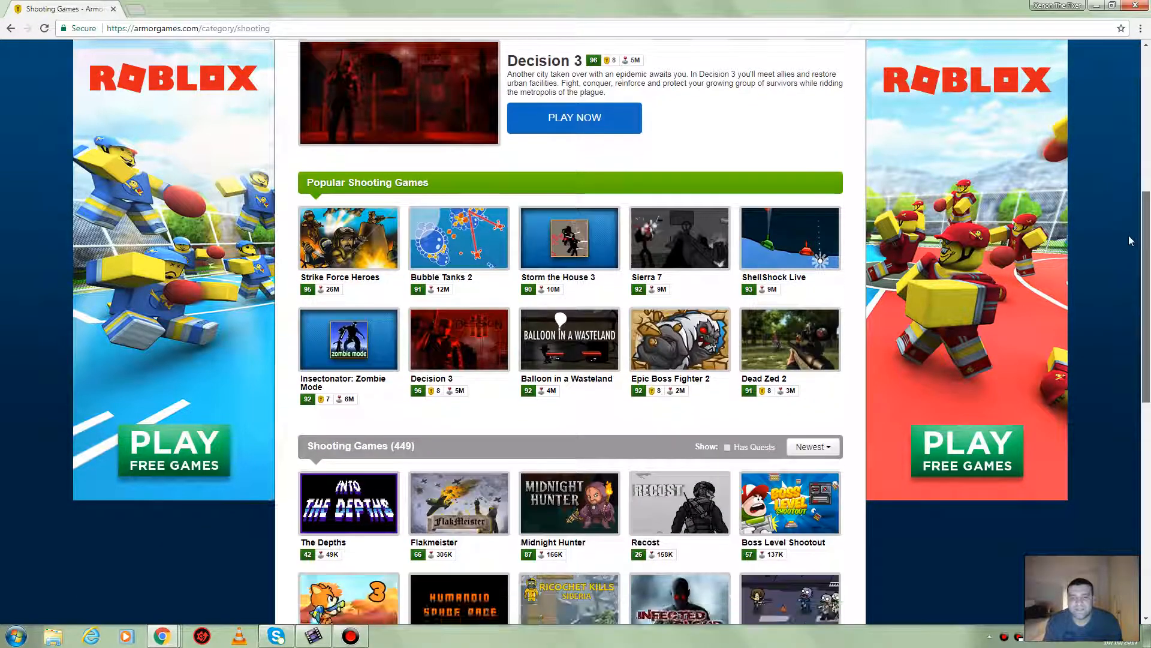
{"action": "scroll", "scroll_direction": "down", "scroll_amount": 3}
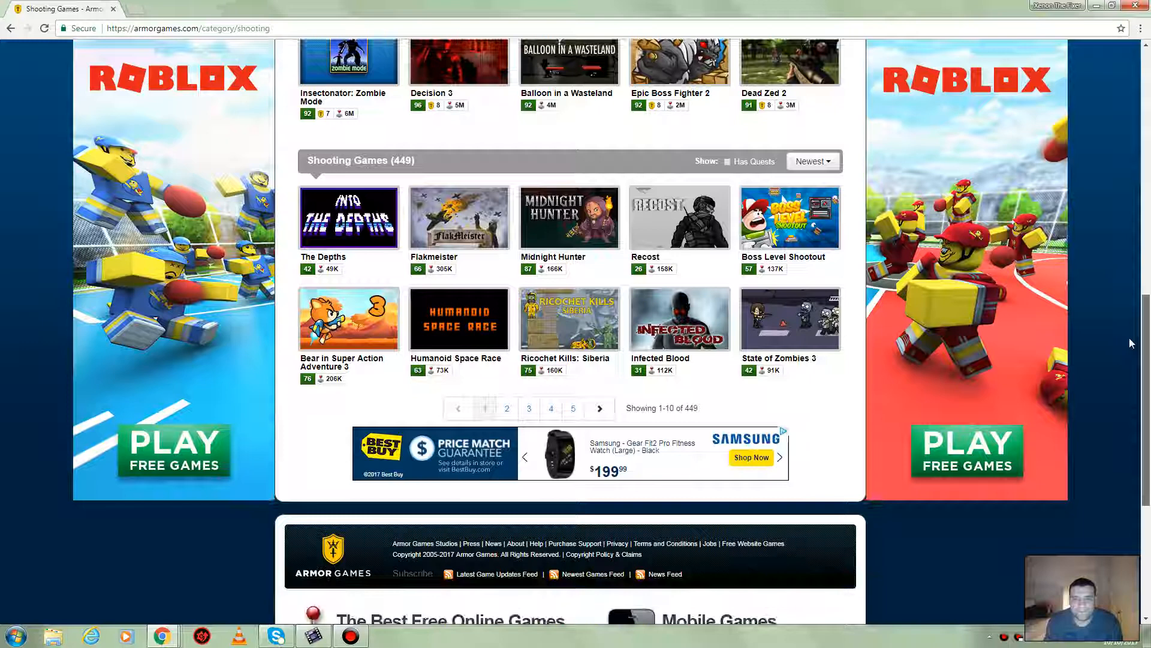
{"action": "scroll", "scroll_direction": "down", "scroll_amount": 3}
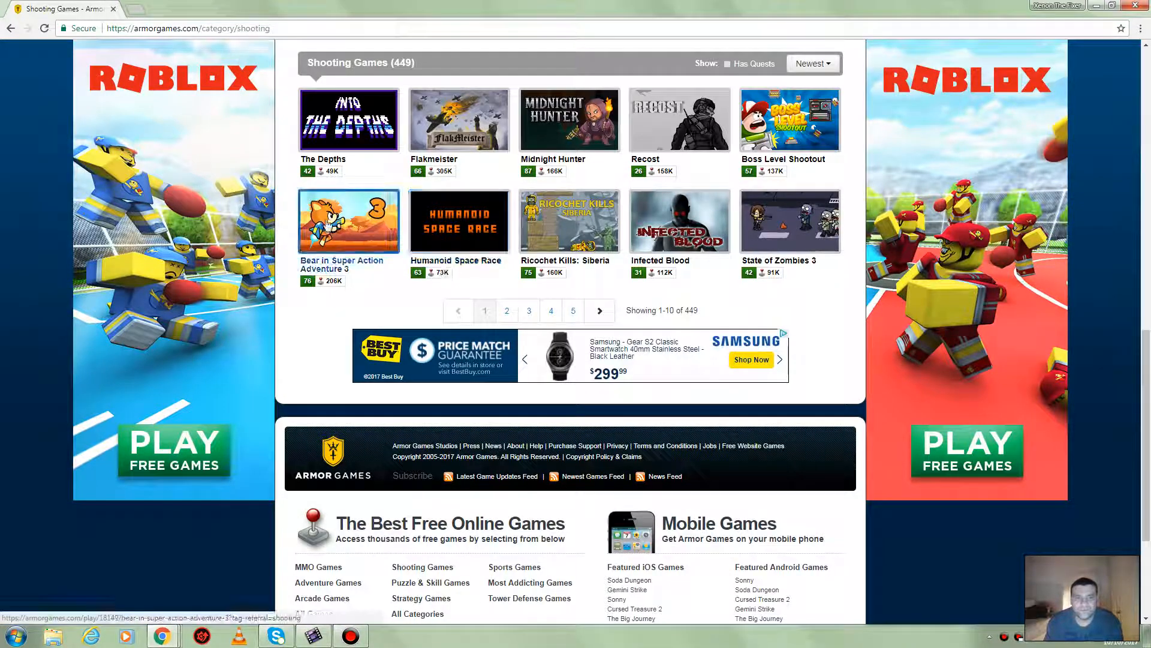
{"action": "left_click", "coordinate": [348, 221]}
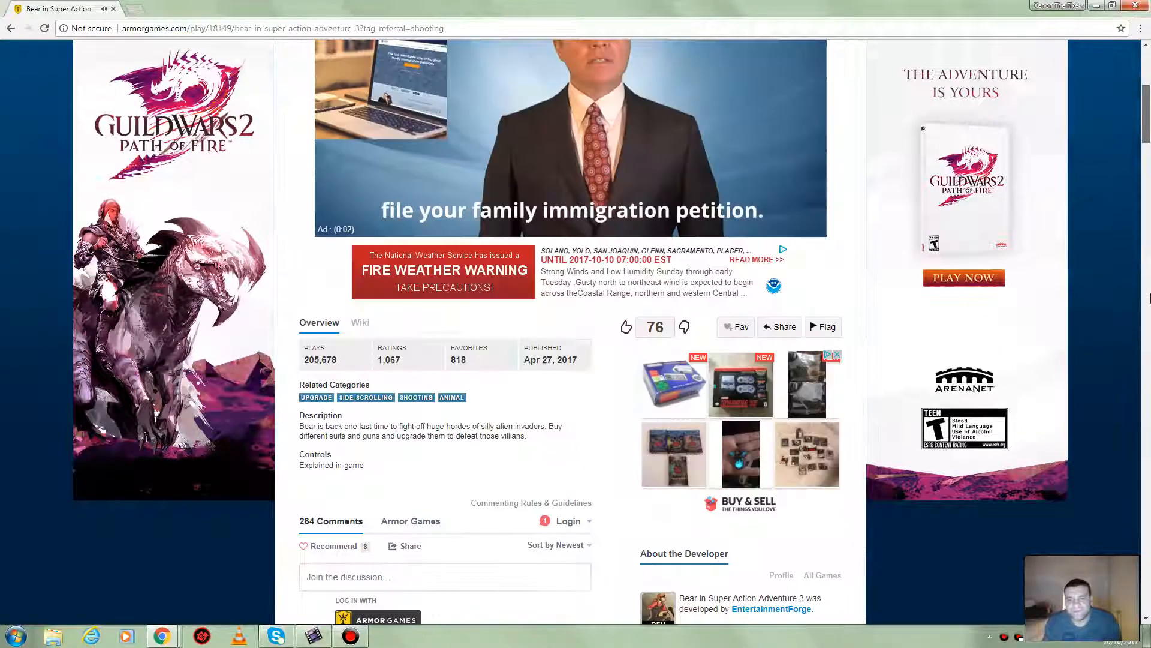
Start Bear in Super Action Adventure 3 with mouse controls, win the first level and continue to level select.
{"action": "scroll", "scroll_direction": "up", "scroll_amount": 3}
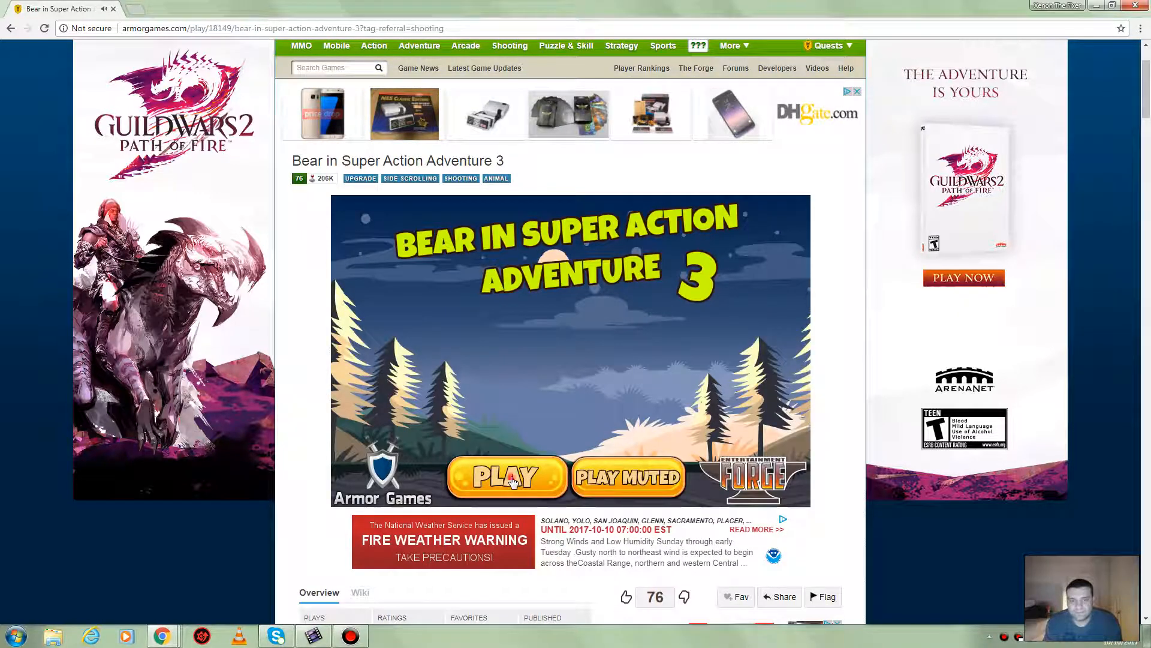
{"action": "left_click", "coordinate": [505, 477]}
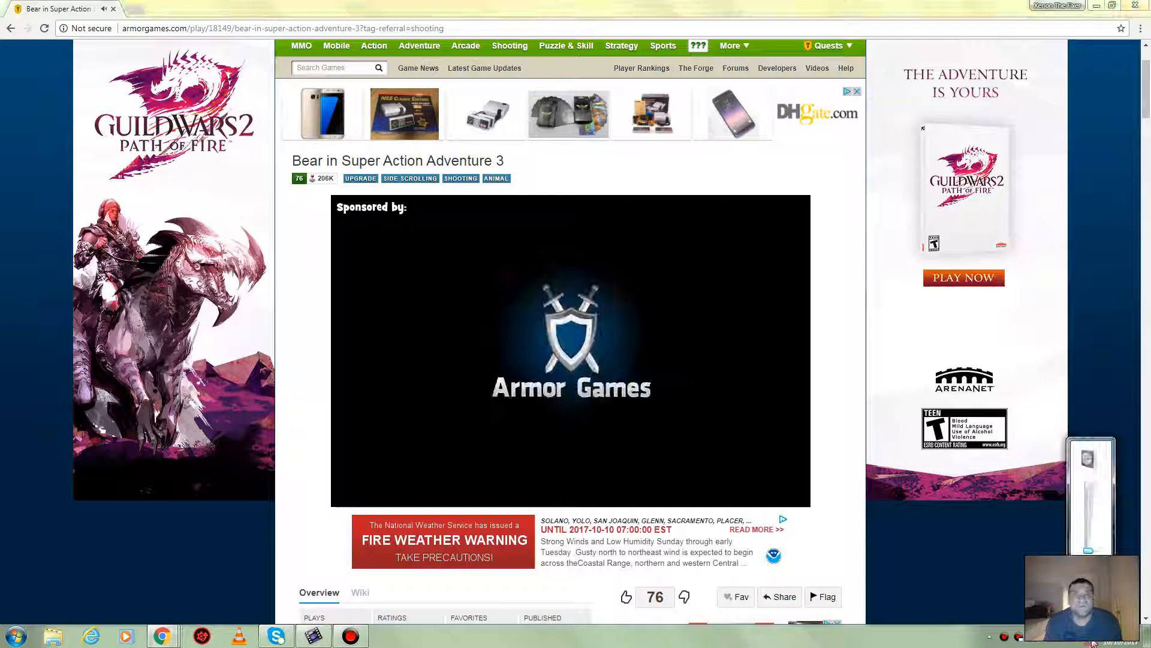
{"action": "mouse_move", "coordinate": [1117, 303]}
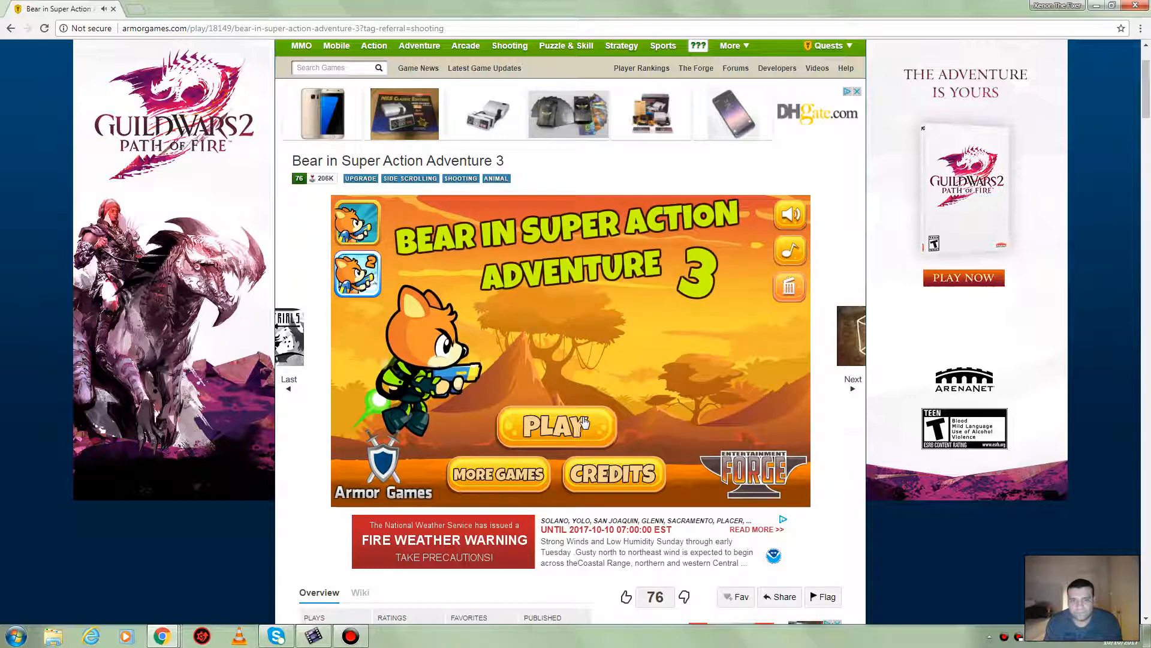
{"action": "left_click", "coordinate": [555, 426]}
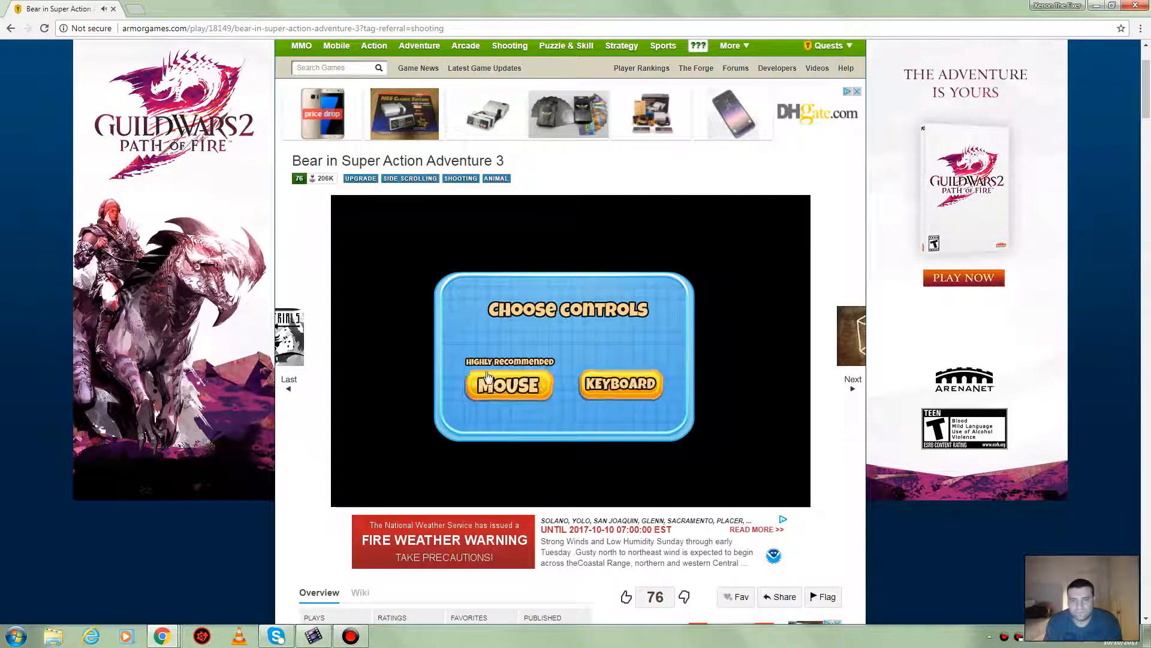
{"action": "left_click", "coordinate": [508, 384]}
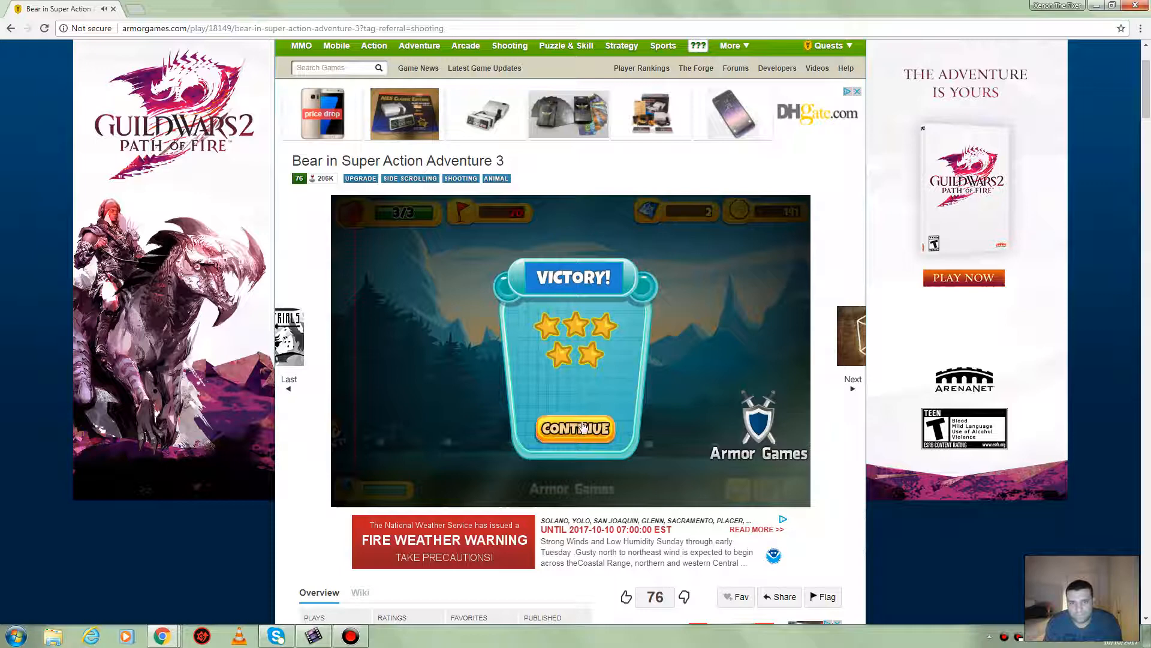
{"action": "left_click", "coordinate": [575, 430]}
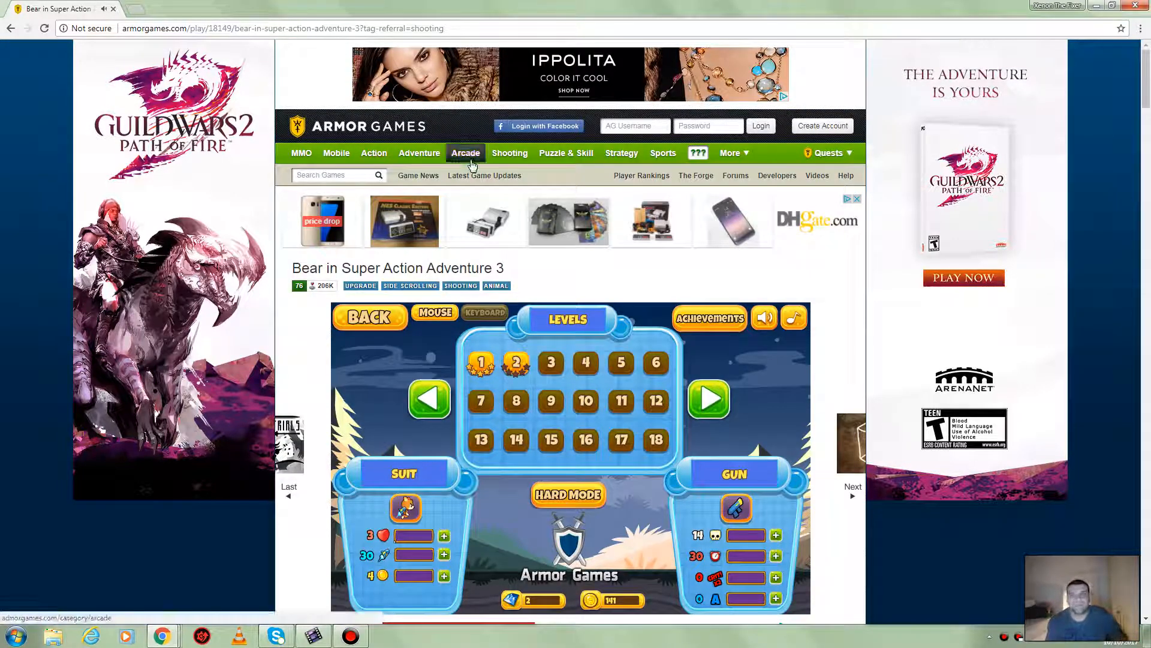
{"action": "mouse_move", "coordinate": [420, 152]}
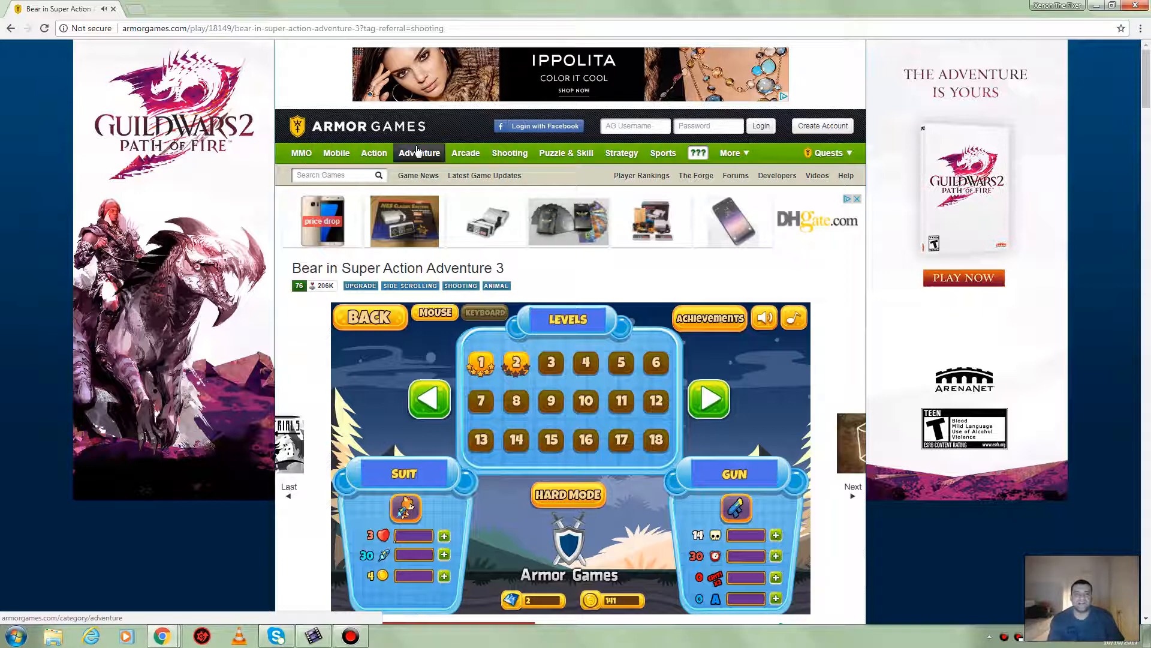
{"action": "mouse_move", "coordinate": [509, 166]}
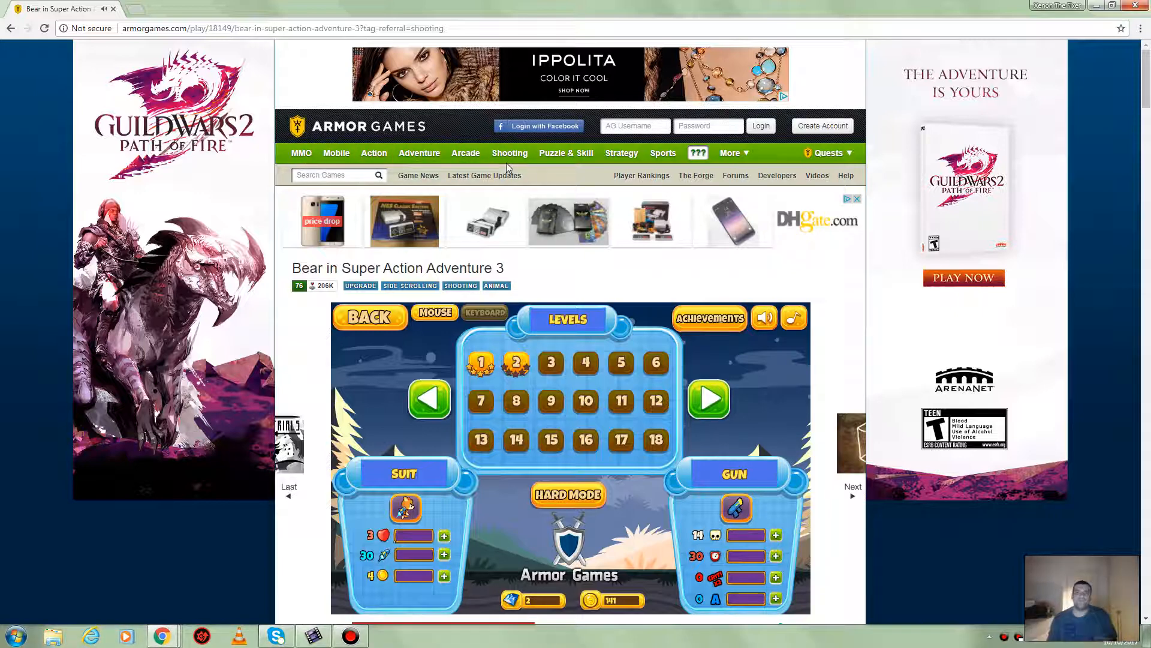